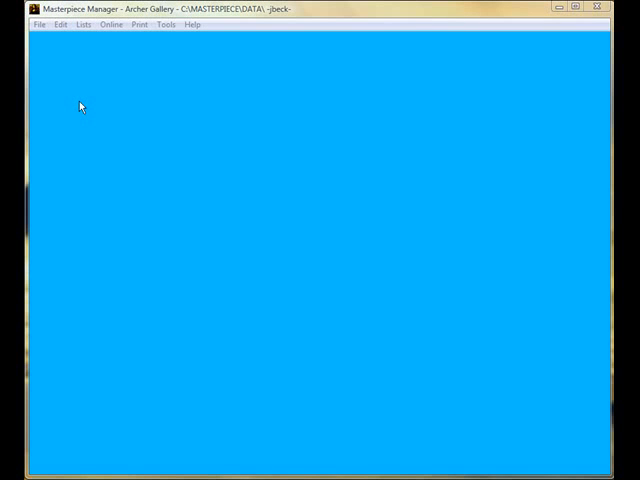
# Step: Bring up the Find Transaction search window with all criteria fields blank
pyautogui.click(40, 24)
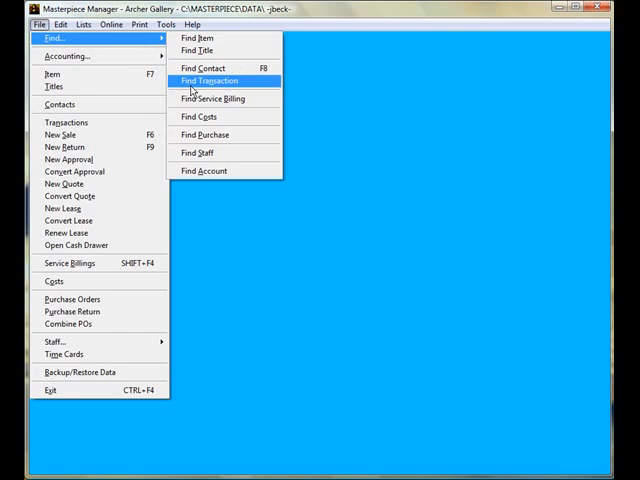
pyautogui.click(208, 80)
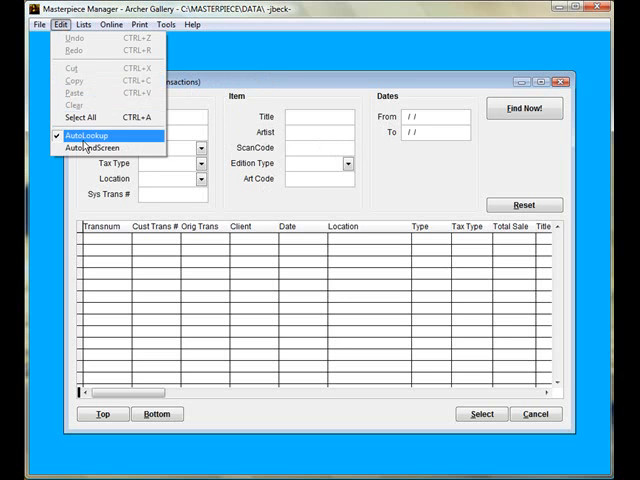
pyautogui.click(84, 136)
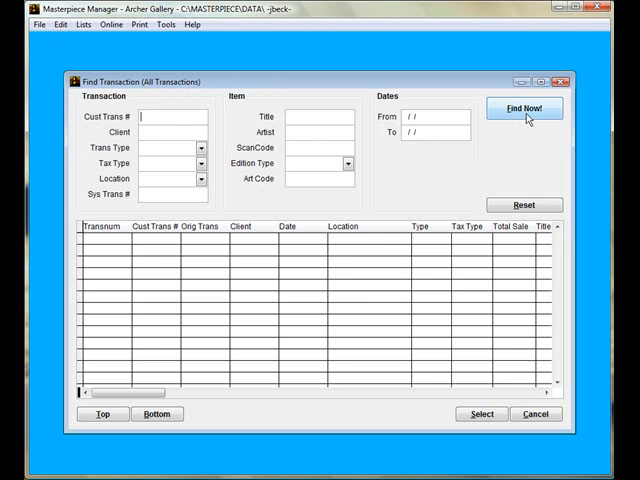
pyautogui.click(524, 108)
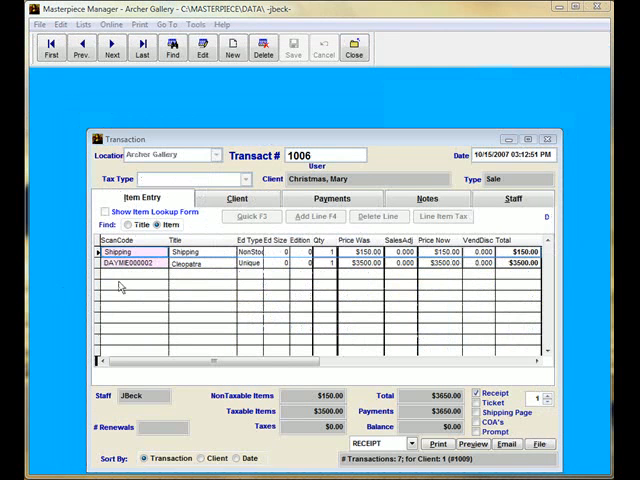
# Step: Delete the Shipping and artwork lines and add a single 'Cancel Transaction' line
pyautogui.click(202, 48)
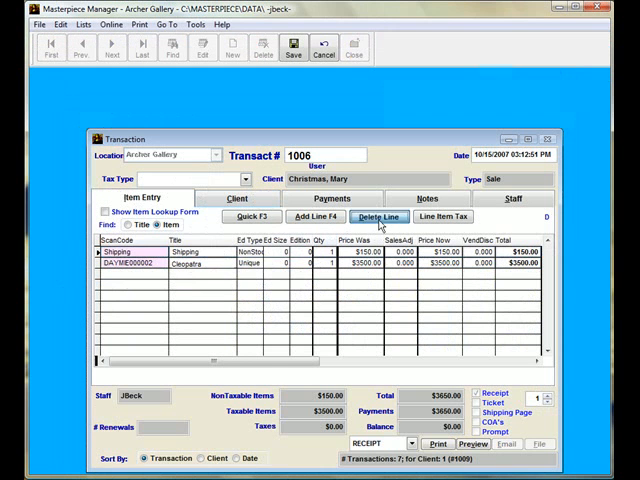
pyautogui.click(378, 216)
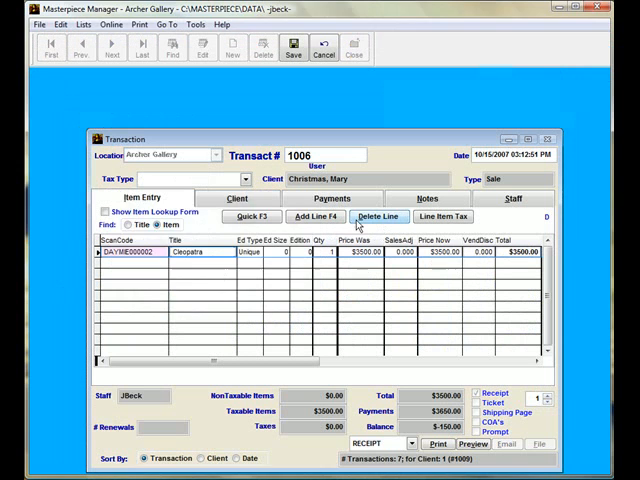
pyautogui.click(378, 216)
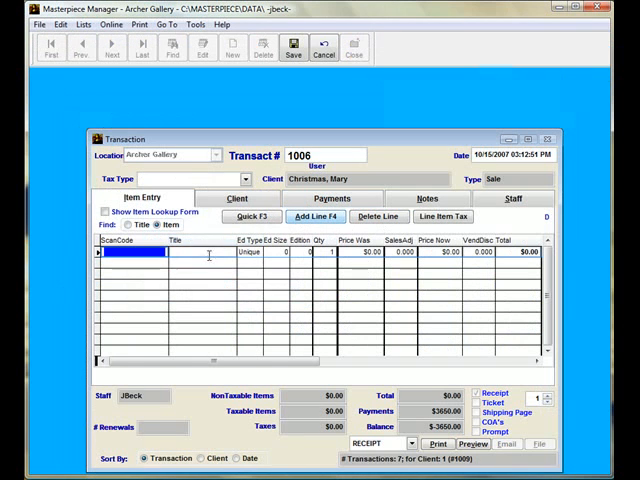
pyautogui.write('Cancel Transaction')
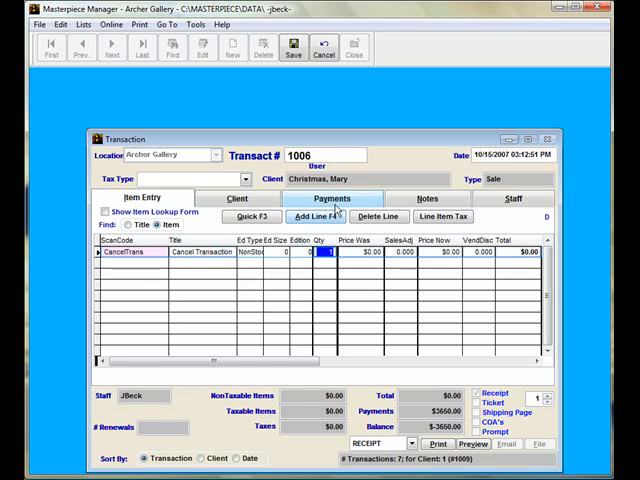
pyautogui.click(332, 198)
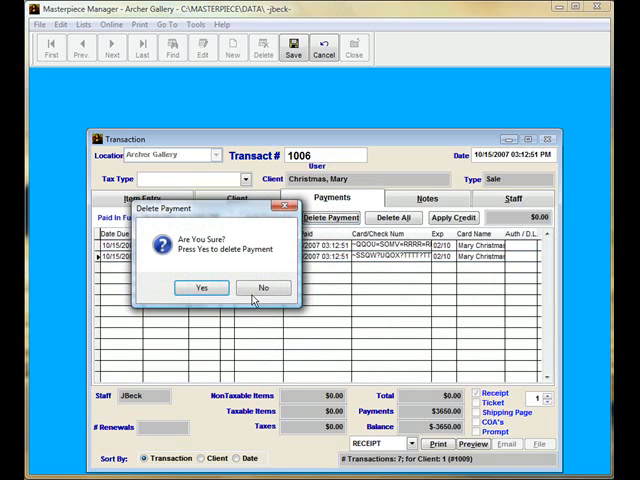
# Step: Delete the existing payment and give the payment line the Cancel pay type at $0.00
pyautogui.click(264, 288)
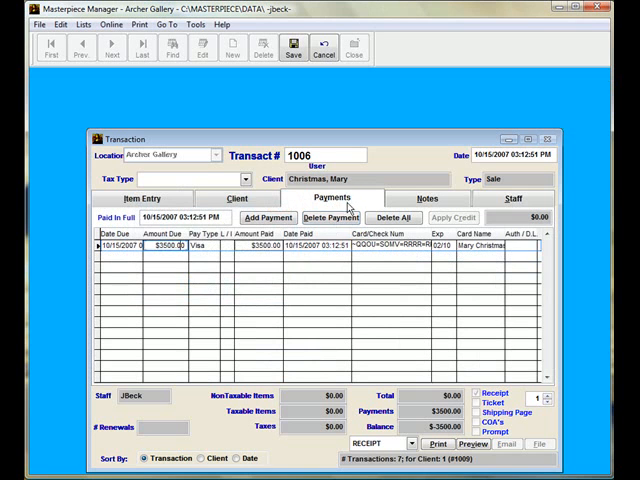
pyautogui.click(328, 216)
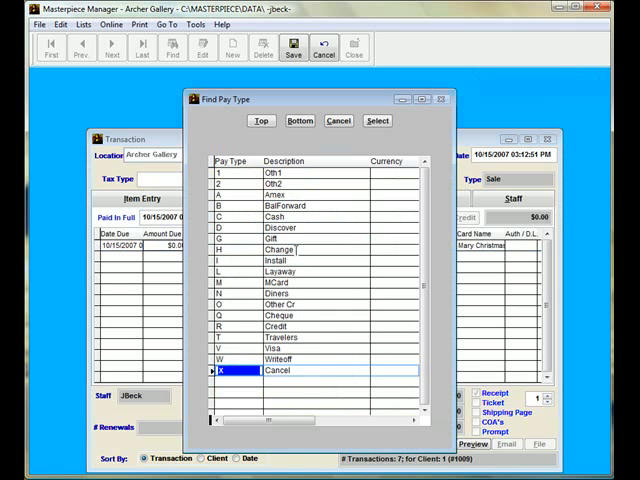
pyautogui.click(376, 120)
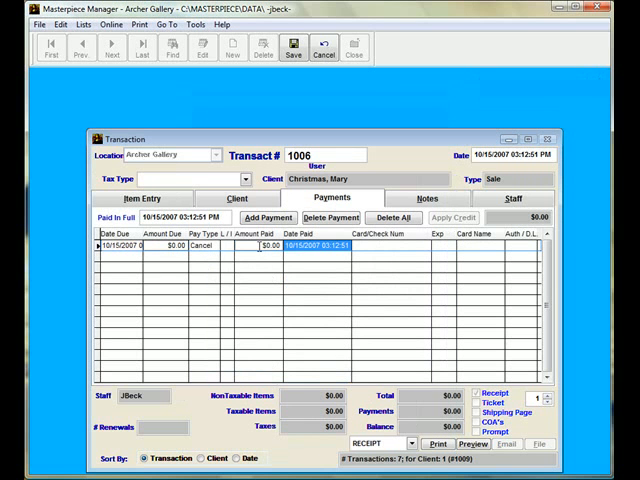
pyautogui.click(426, 196)
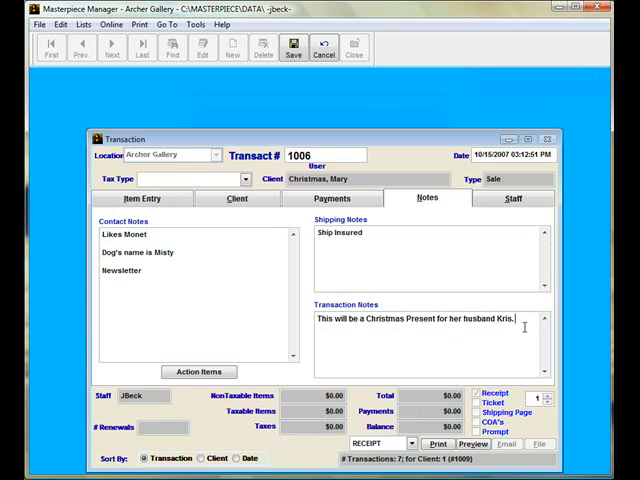
# Step: Add a new notes line reading 'Cancelled because' below the Christmas present note
pyautogui.write('Can cel')
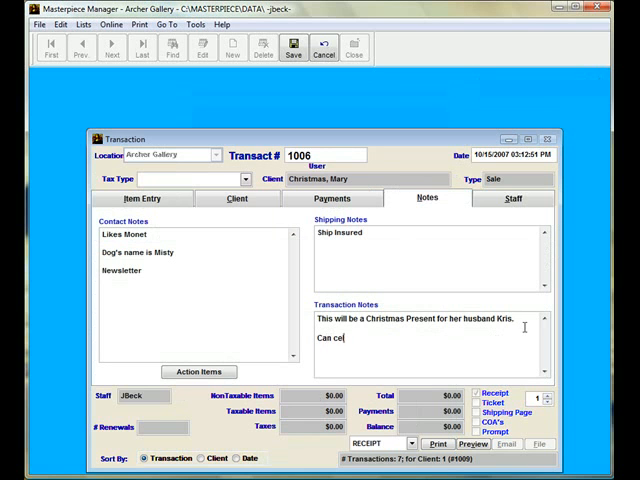
pyautogui.write('l')
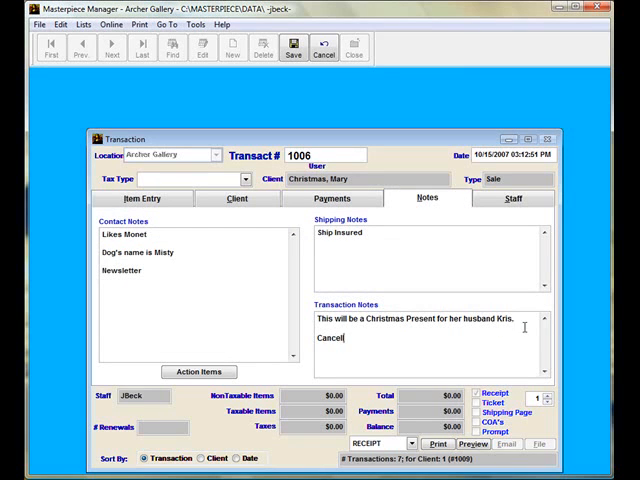
pyautogui.write('led')
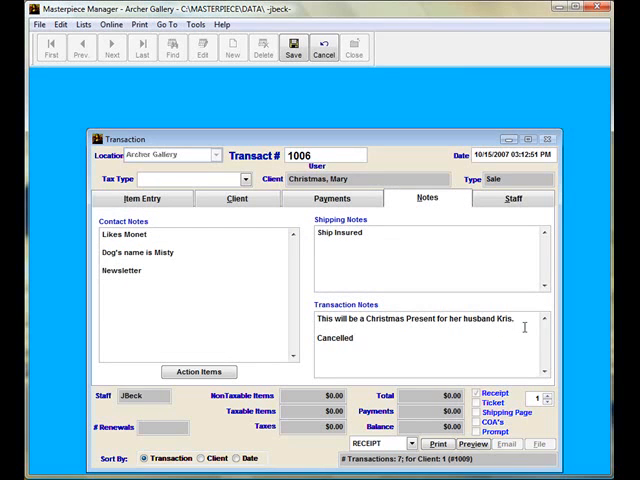
pyautogui.write('because')
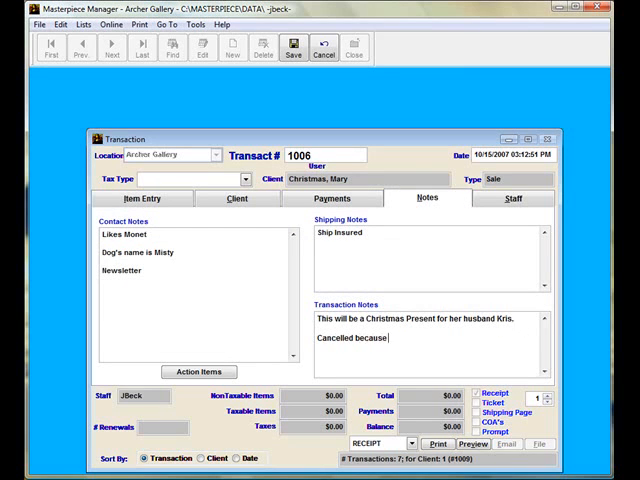